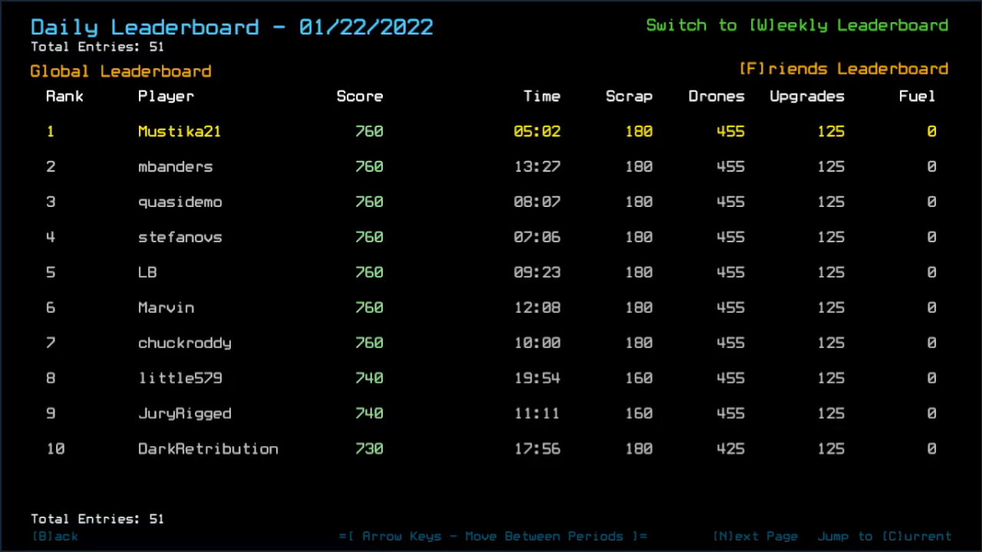
Bring up the Alias Editor to review shortcuts such as cccc
key("Left")
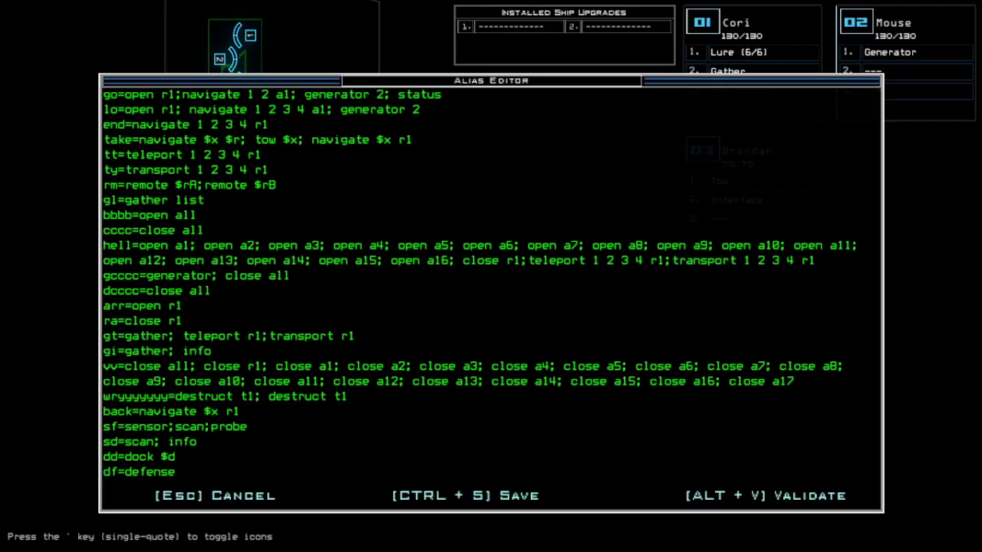
mouse_move(290, 107)
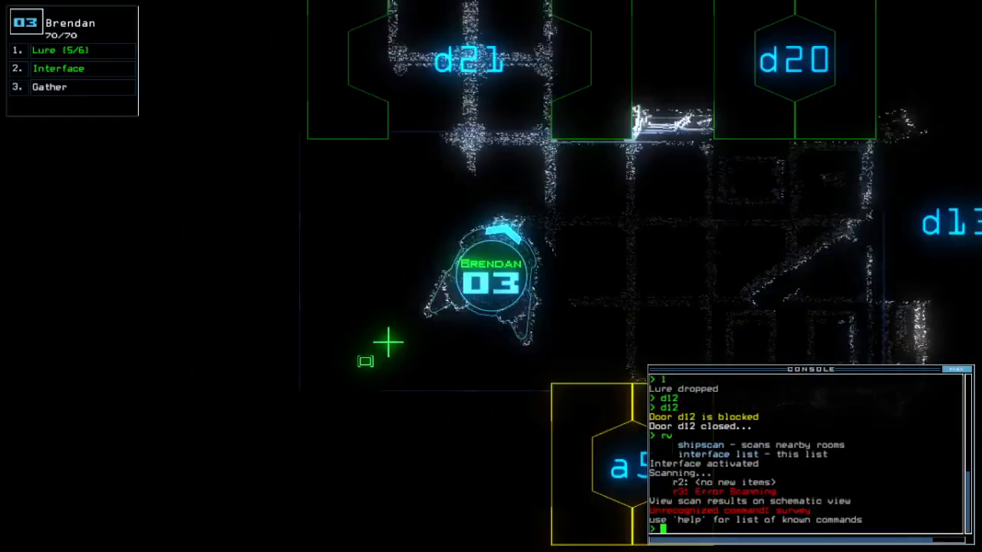
Toggle door d13, move Brendan to r5, close all doors with cccc, and open d12
type("d13 d")
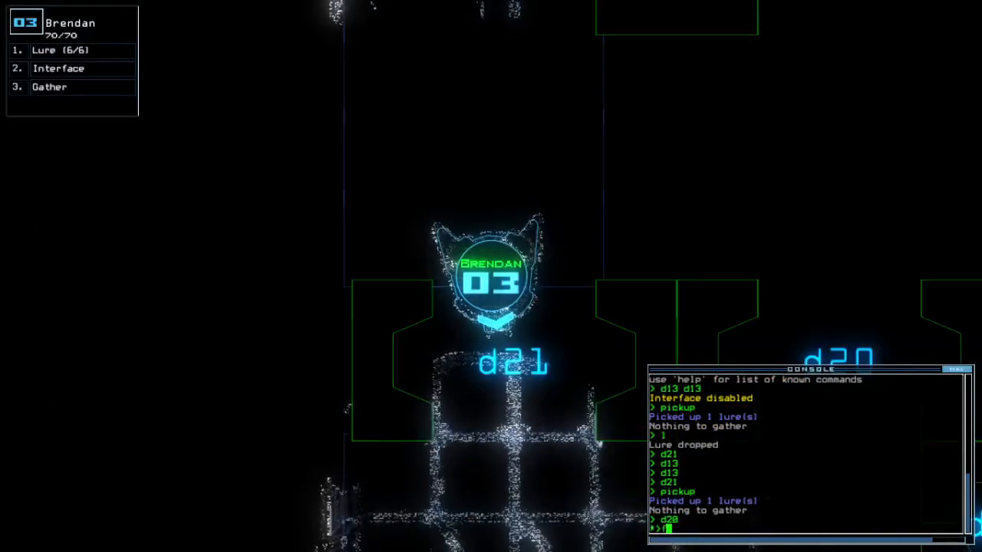
type("f r5")
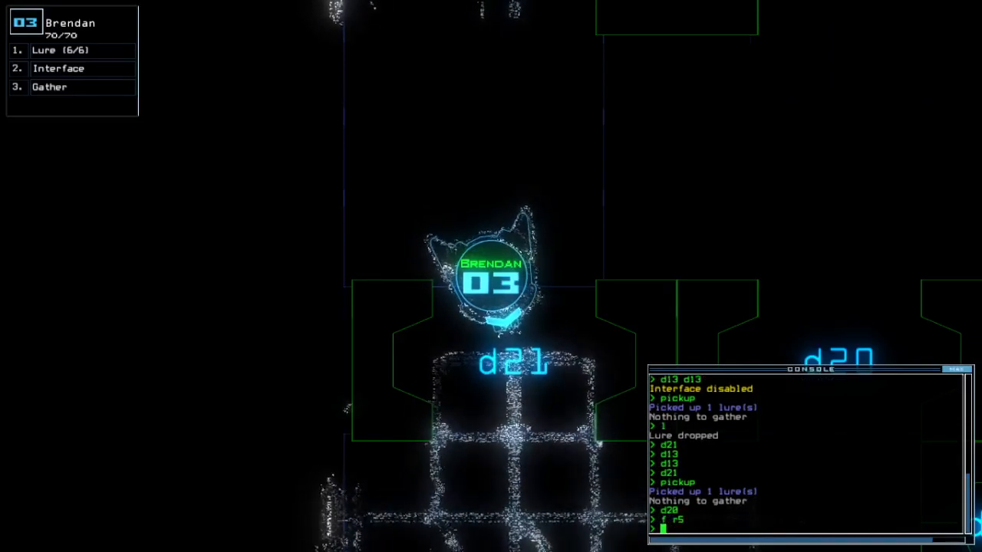
type("cccc")
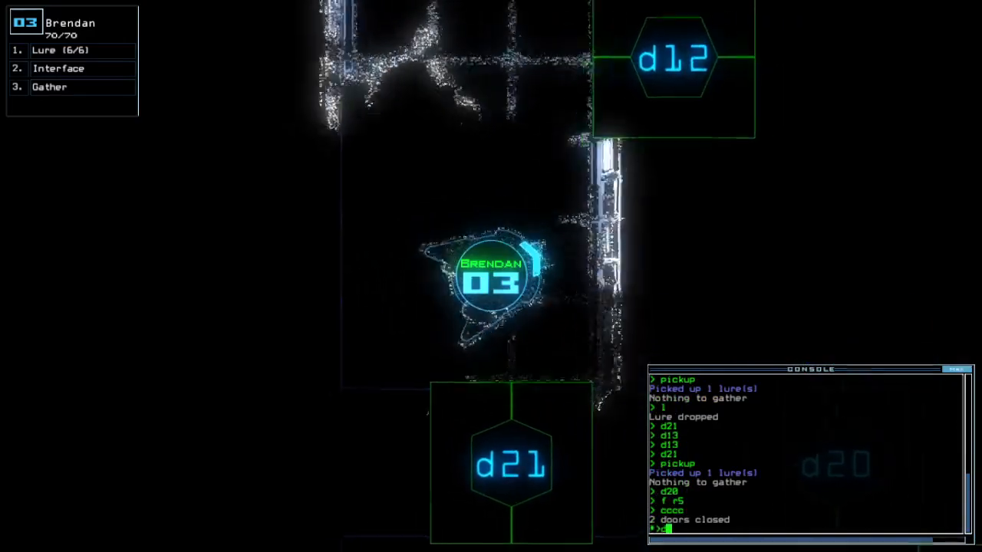
type("d12")
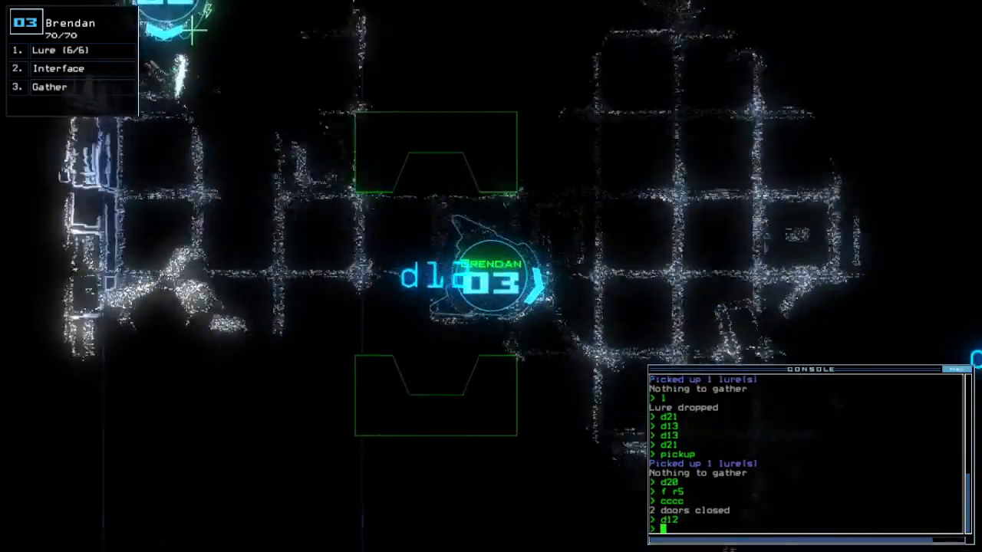
type("navigate")
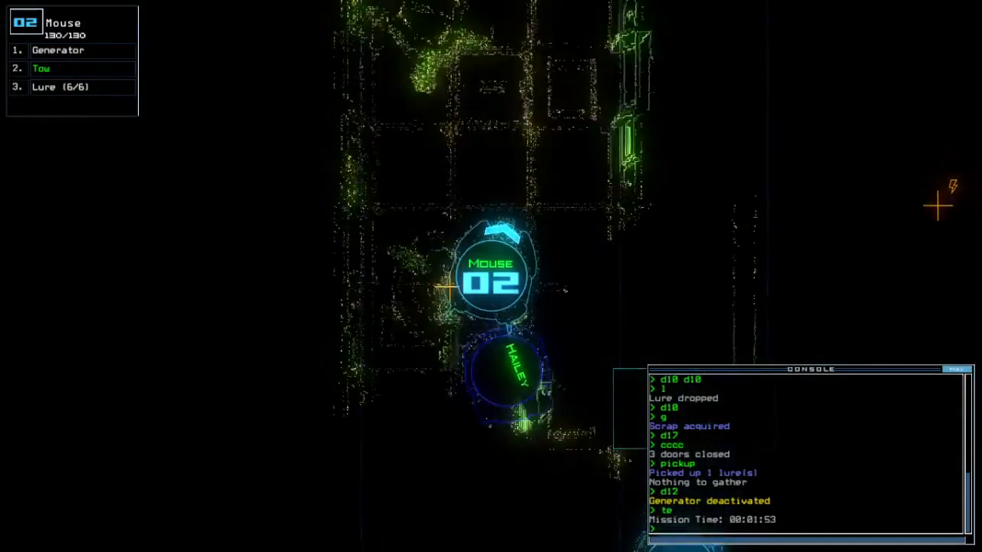
Stop towing the generator and power it up with 'g'
key("Escape")
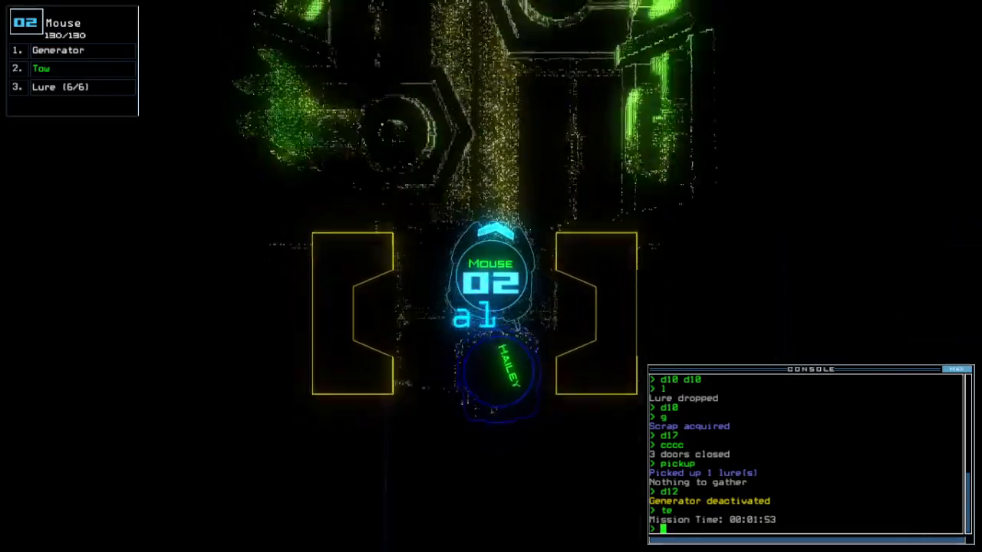
type("tow")
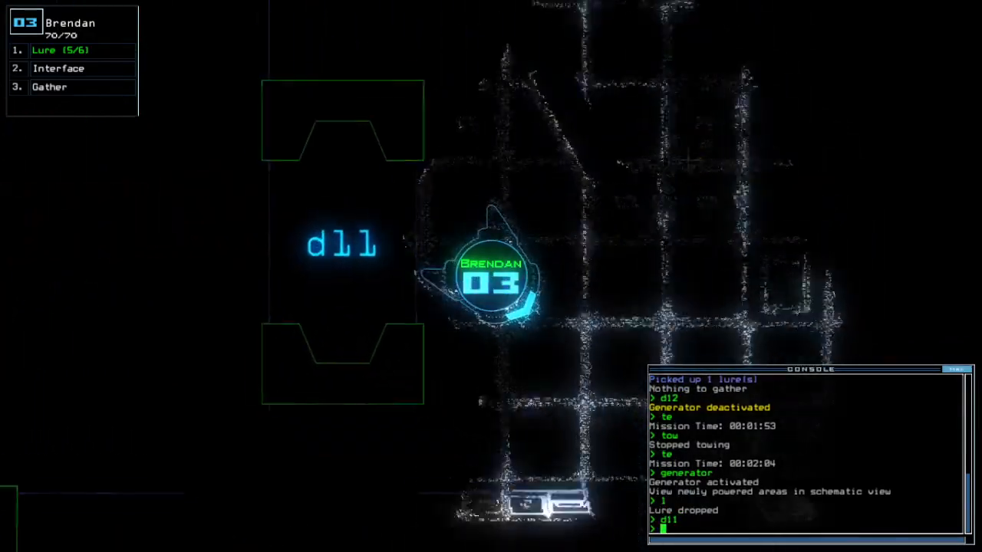
type("g")
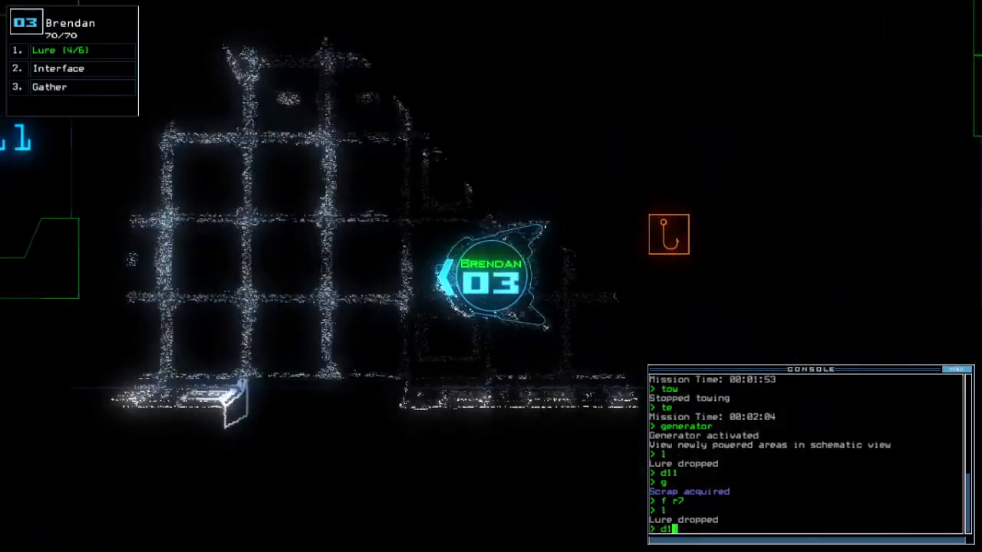
Toggle door d19 and close all doors with the cccc alias
type("d19")
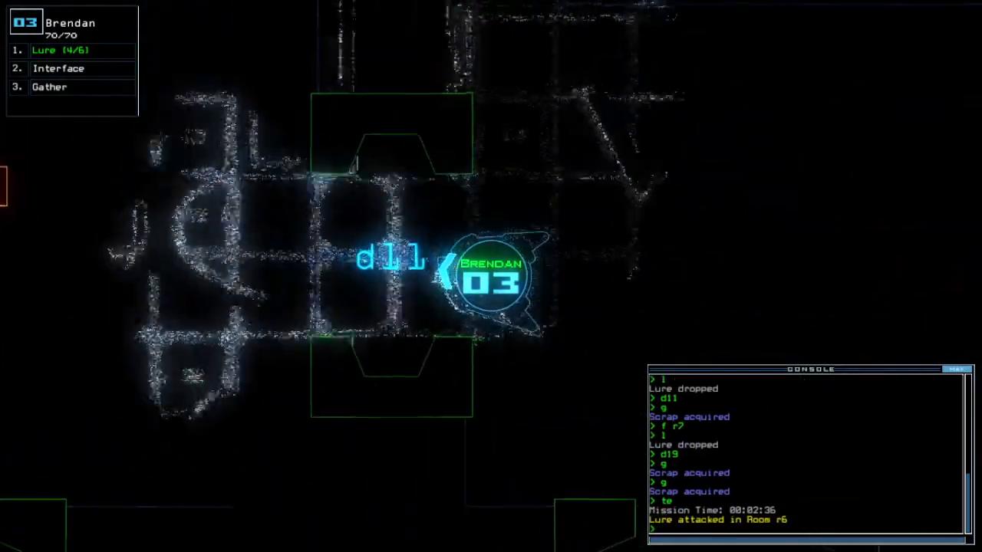
type("cccc")
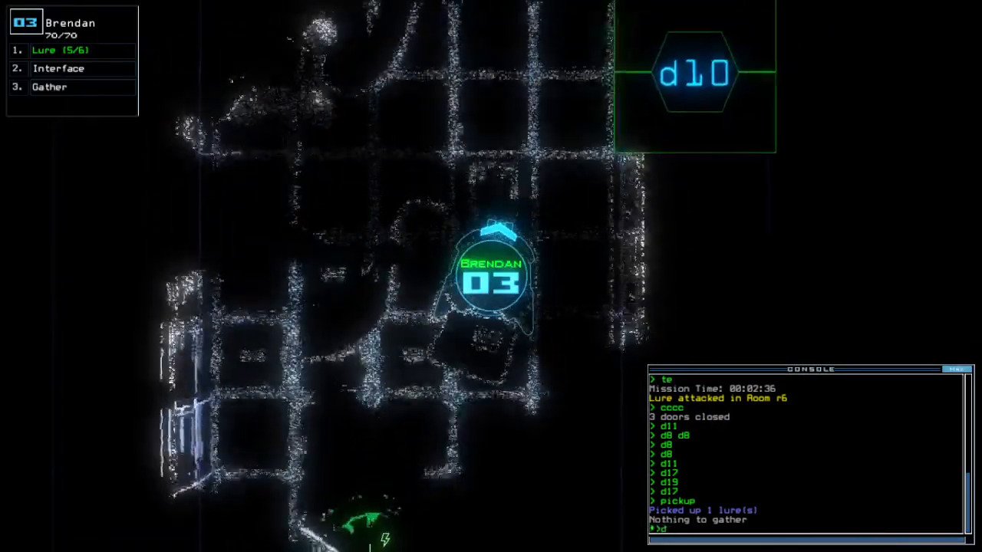
Toggle door d10 and request the derelict's status report
type("d10")
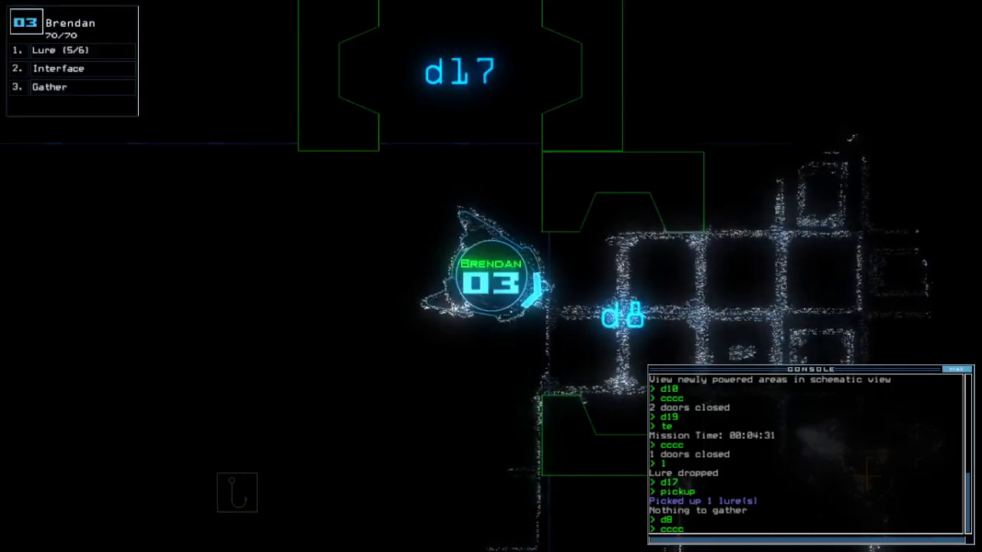
type("status")
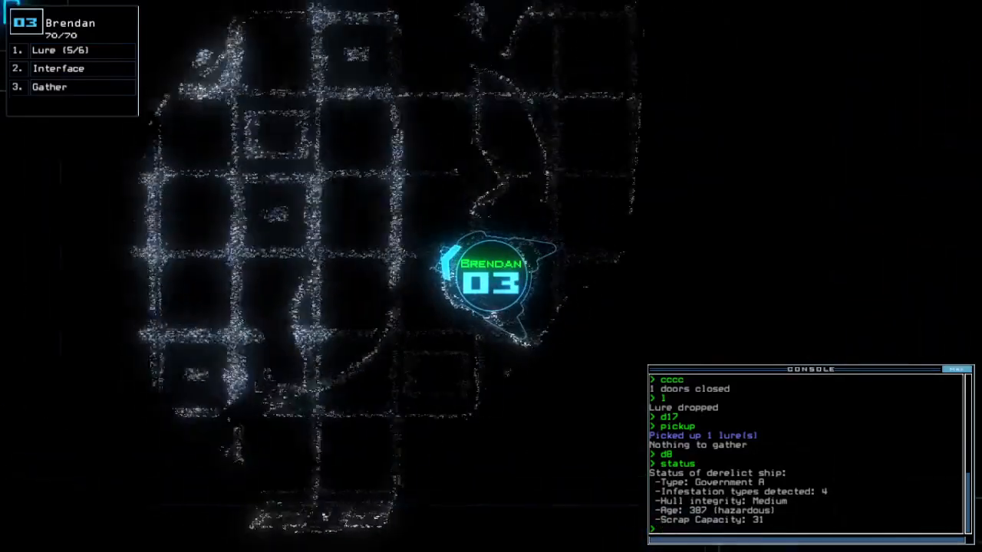
Toggle door d10 after reviewing the status report
type("d10")
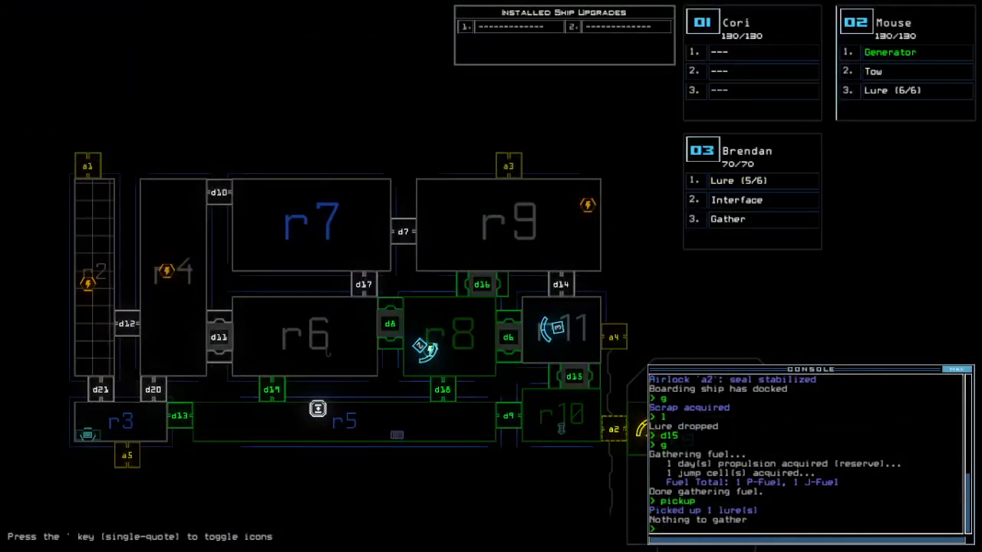
Leave the console after redocking at airlock a4 and powering the generator
key("Escape")
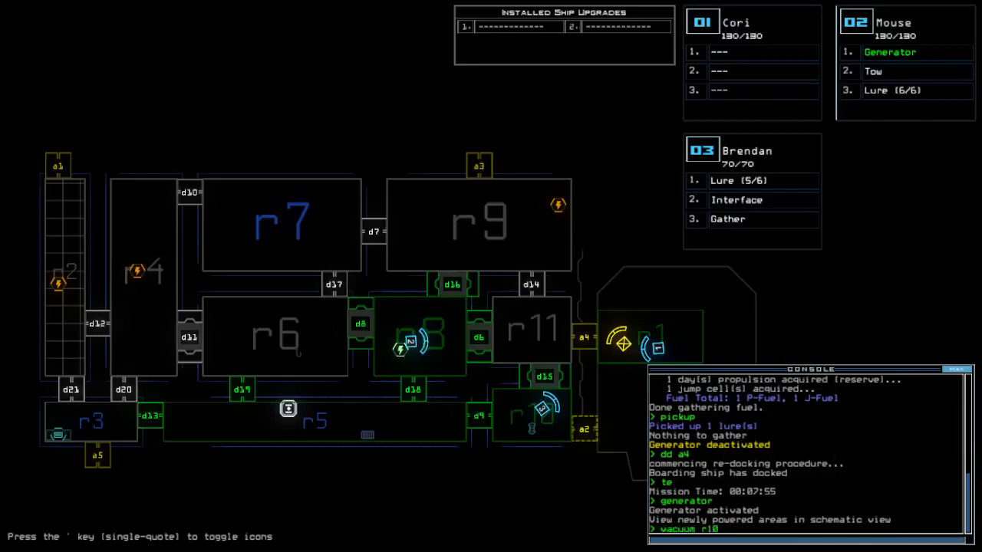
Vent room r10 to space through airlock a2 with 'vacuum r10 a2'
type("vacuum r10 a2")
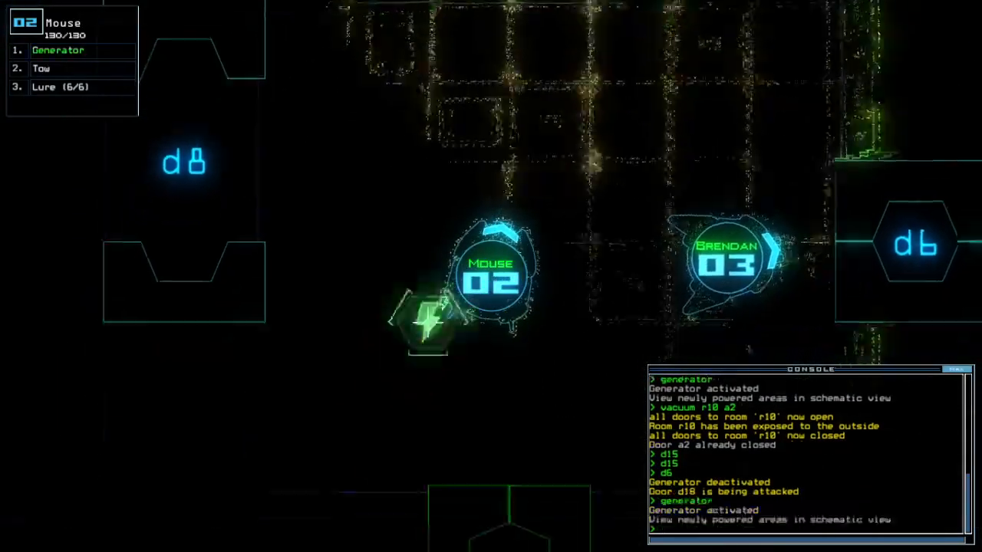
key("'")
type("d7 d14")
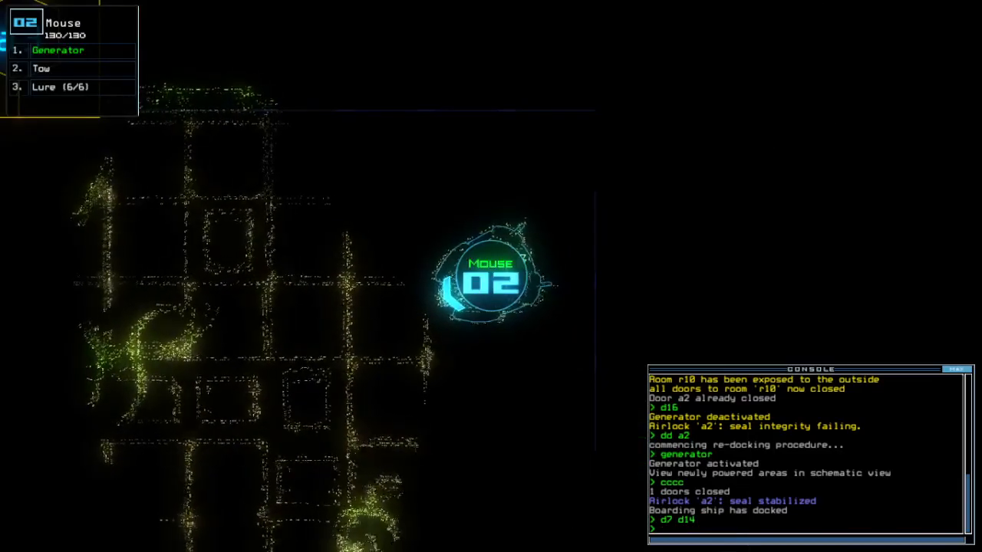
Toggle doors d7 and d14 around the drones
key("Escape")
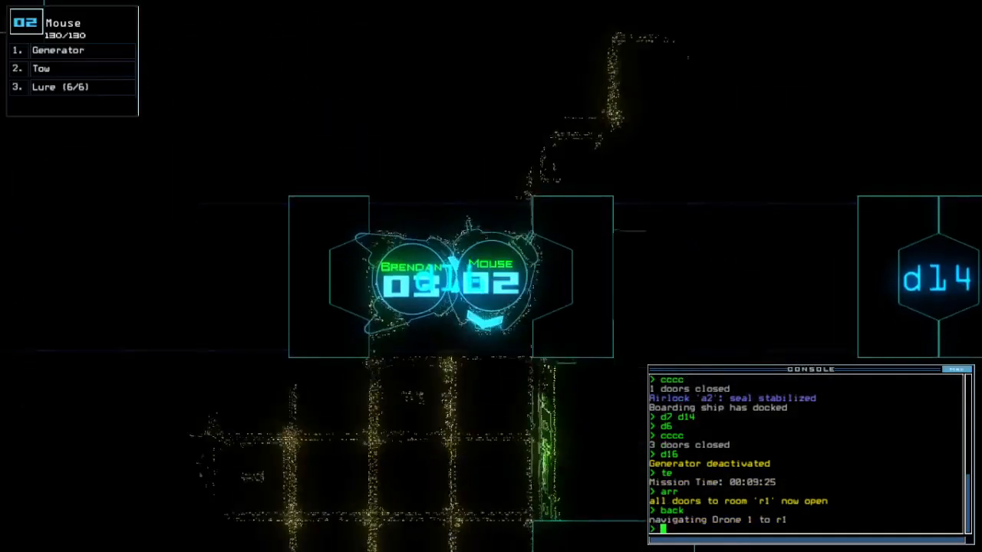
Restart the generator
type("generator")
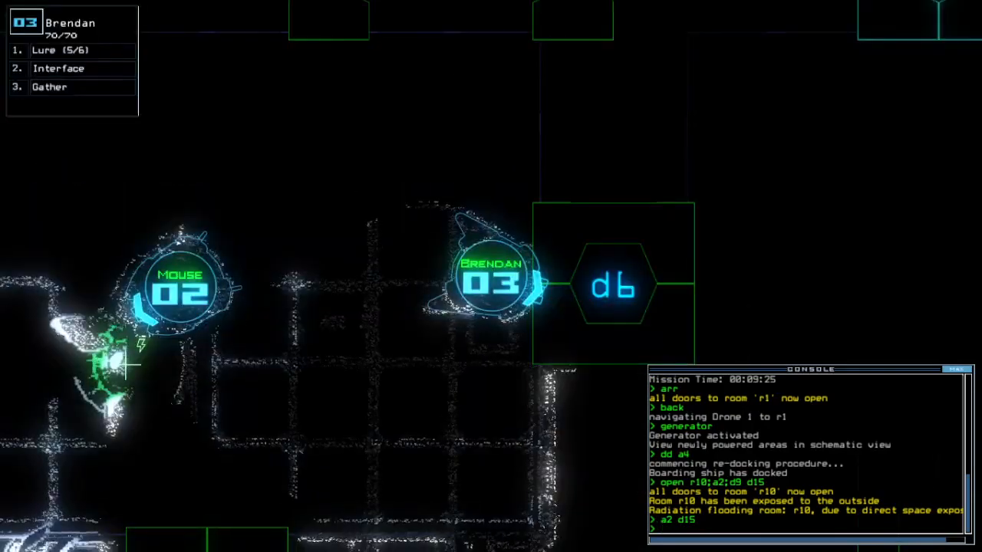
Send drone 6 to finish, then accept the 841 score to show the daily leaderboard
type("d6")
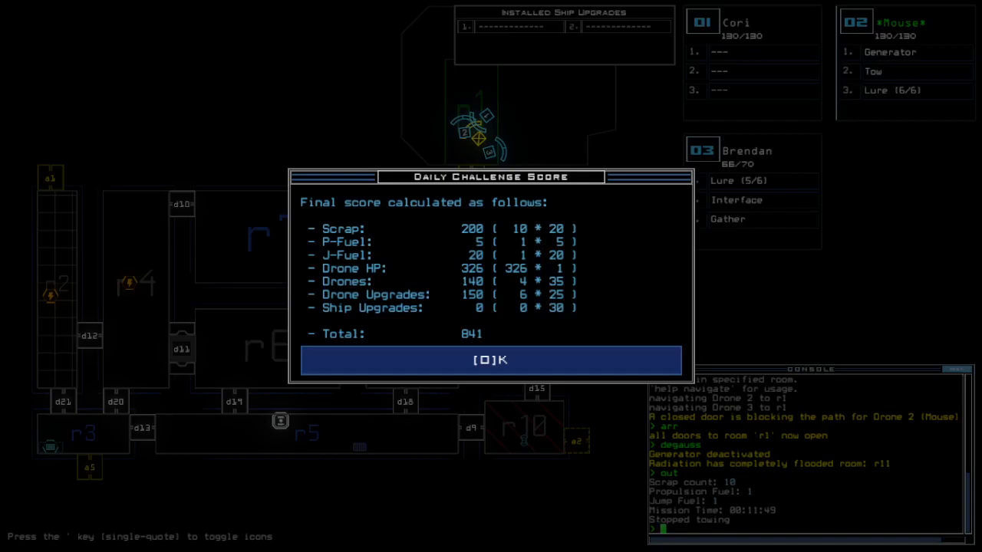
left_click(490, 360)
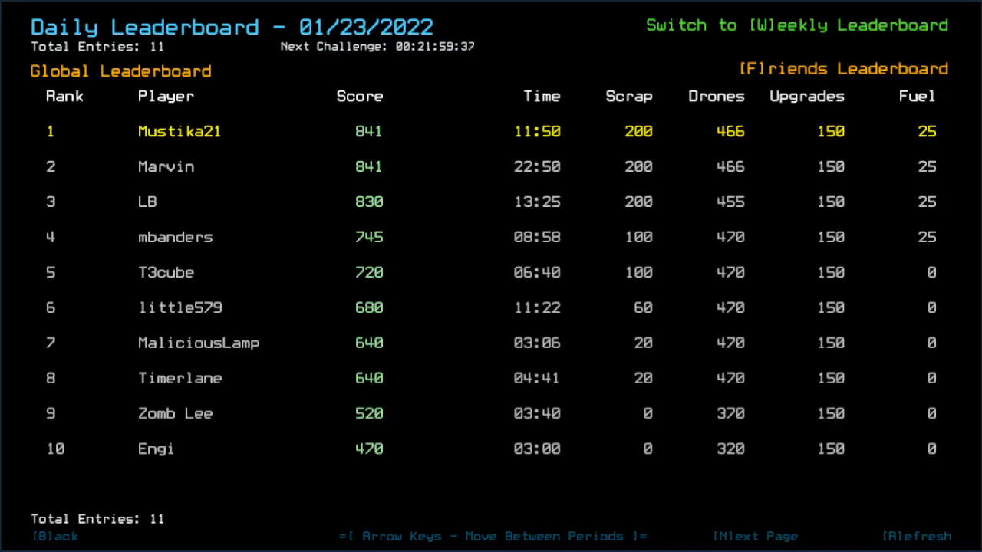